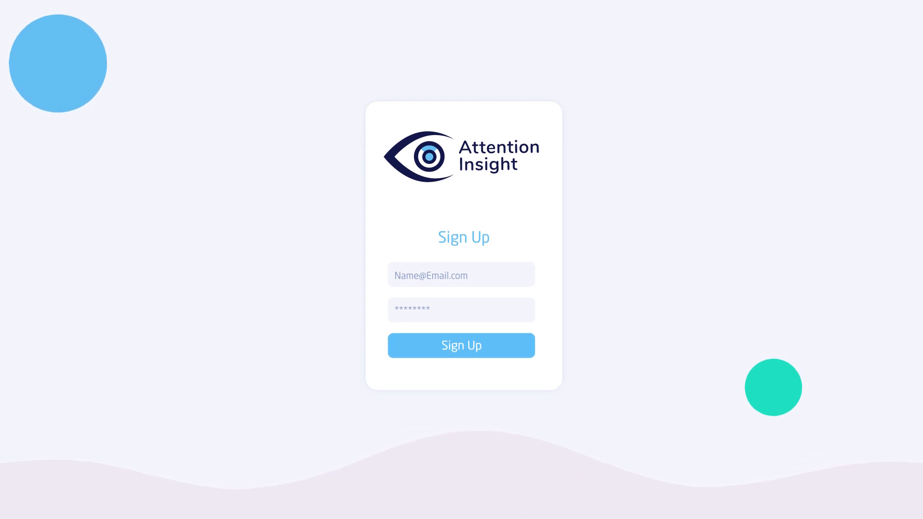
- Create the account for the 'Website Landing page' study with two images
{"action": "left_click", "coordinate": [461, 345]}
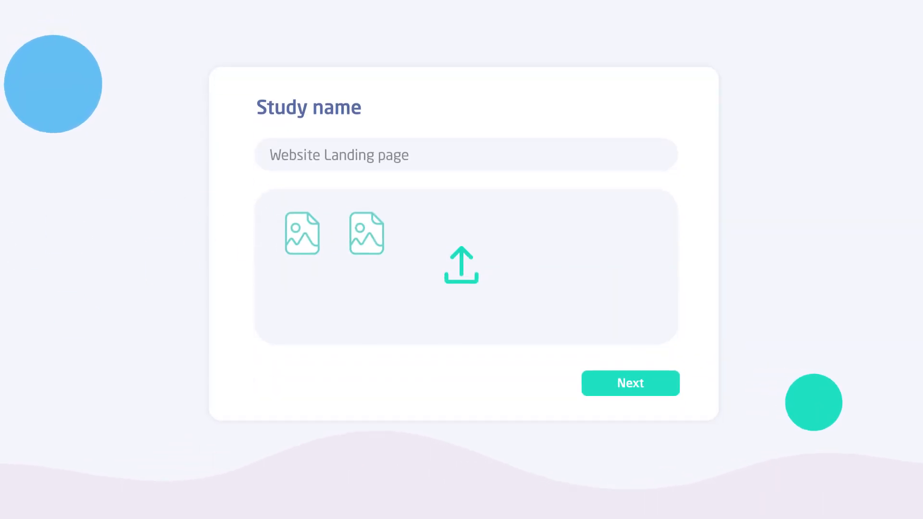
- Mark an area of interest around the logo and submit the two-image study
{"action": "left_click", "coordinate": [629, 383]}
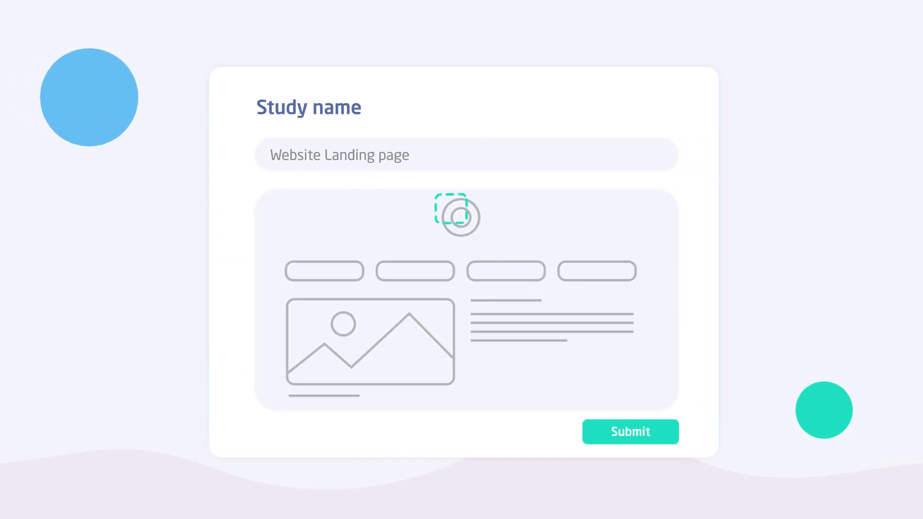
{"action": "left_click", "coordinate": [458, 217]}
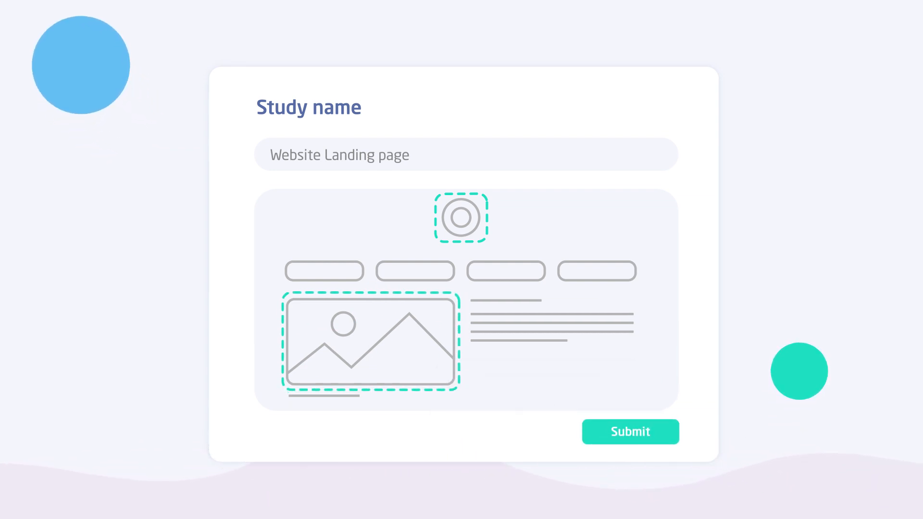
{"action": "left_click", "coordinate": [629, 431]}
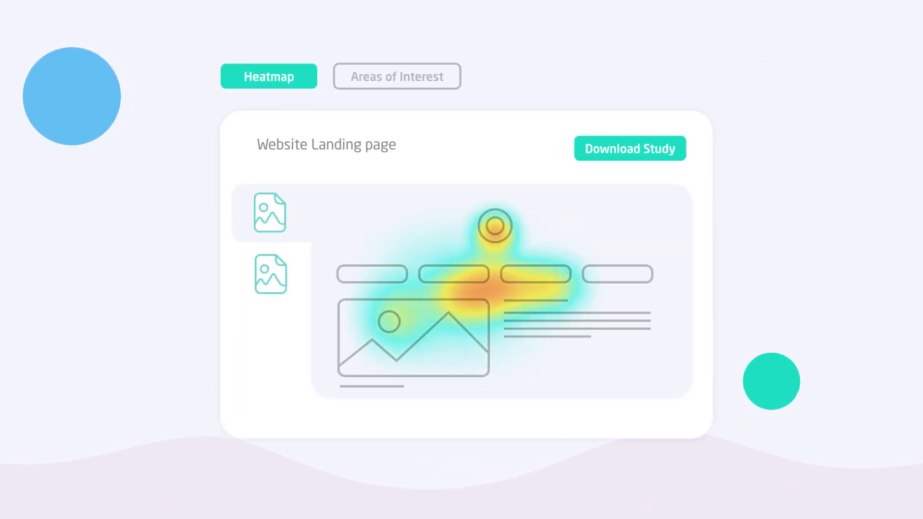
- Switch the landing page results from the heatmap to the Areas of Interest tab
{"action": "left_click", "coordinate": [396, 76]}
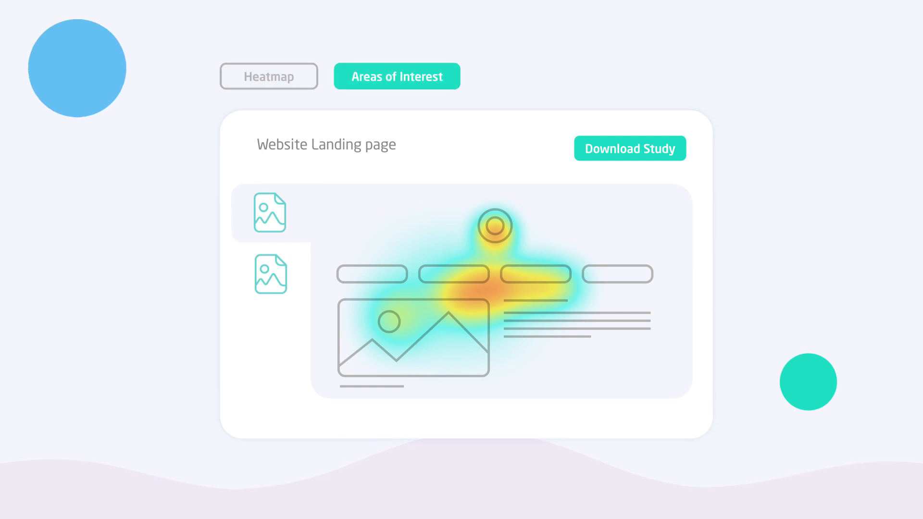